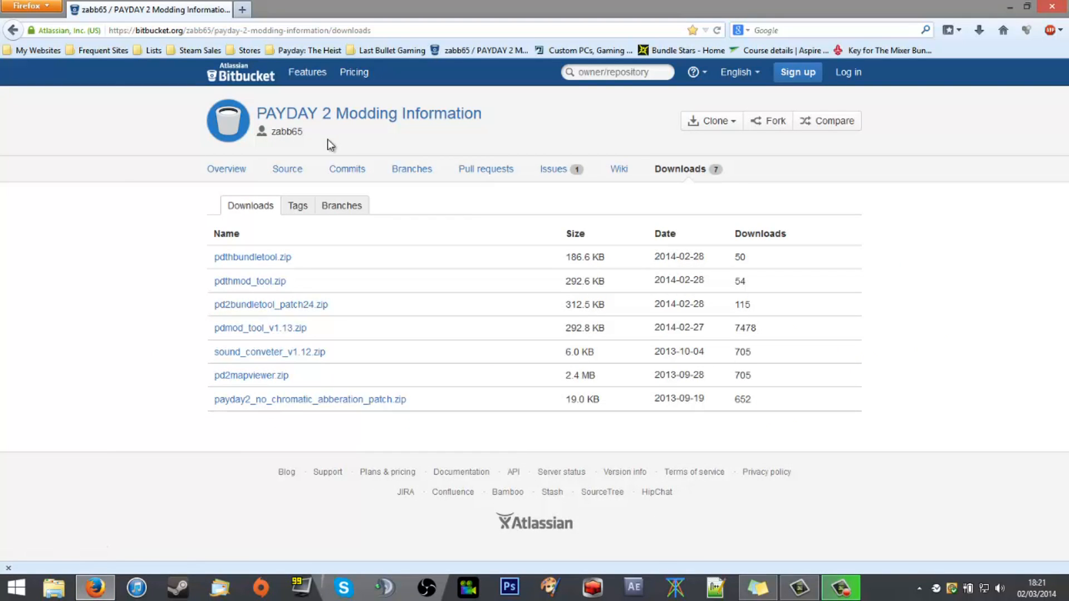
mouse_move(339, 336)
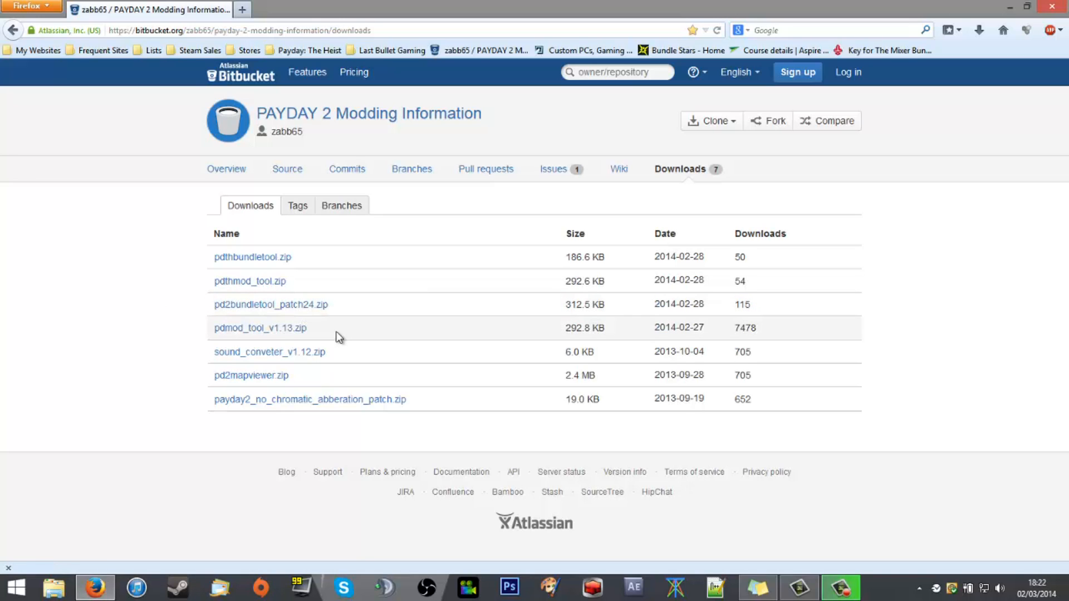
mouse_move(341, 353)
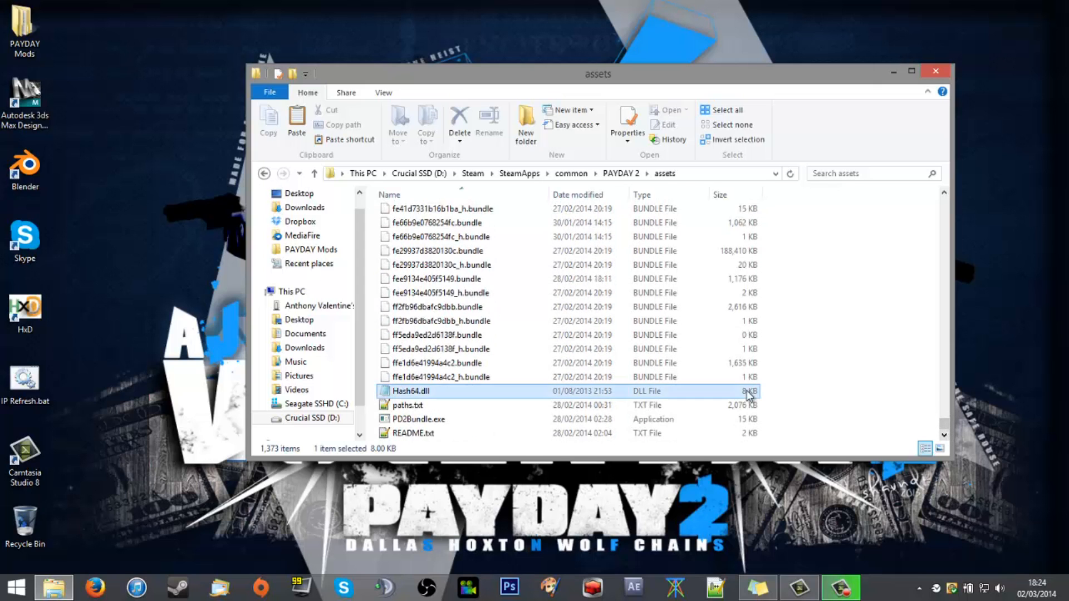
click(879, 325)
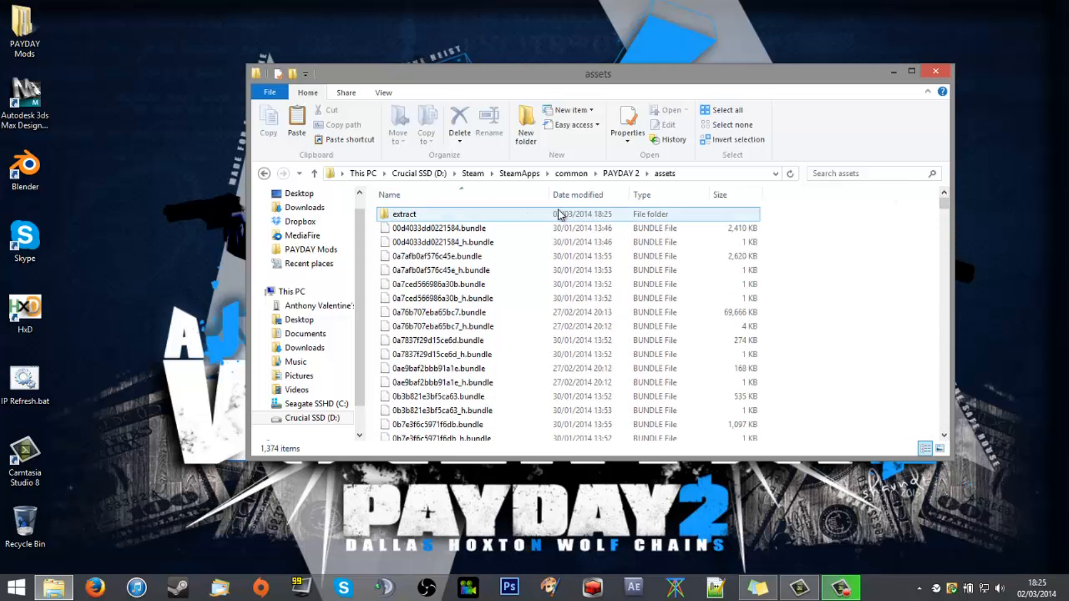
Enter the extract folder in the PAYDAY 2 assets directory.
double_click(403, 214)
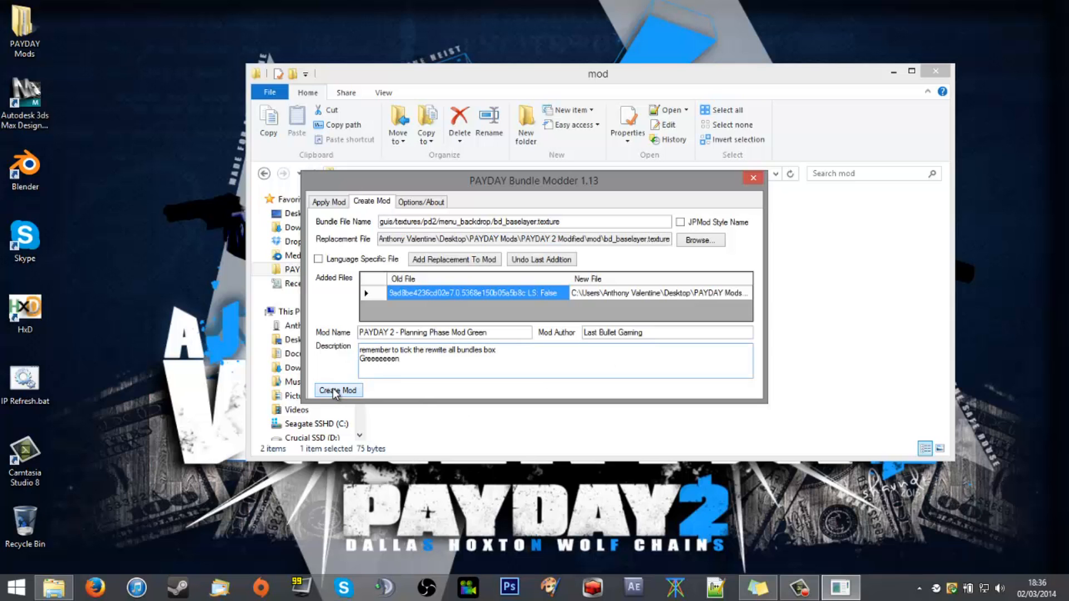
Build and save 'Planning Phase Mod Green' as a modification package via Create Mod.
click(338, 390)
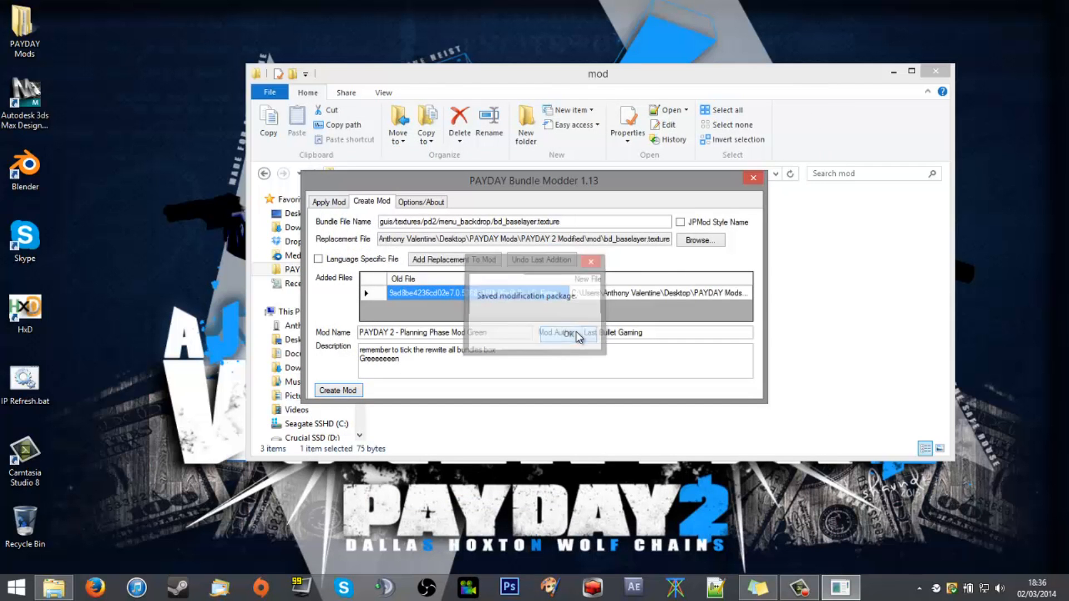